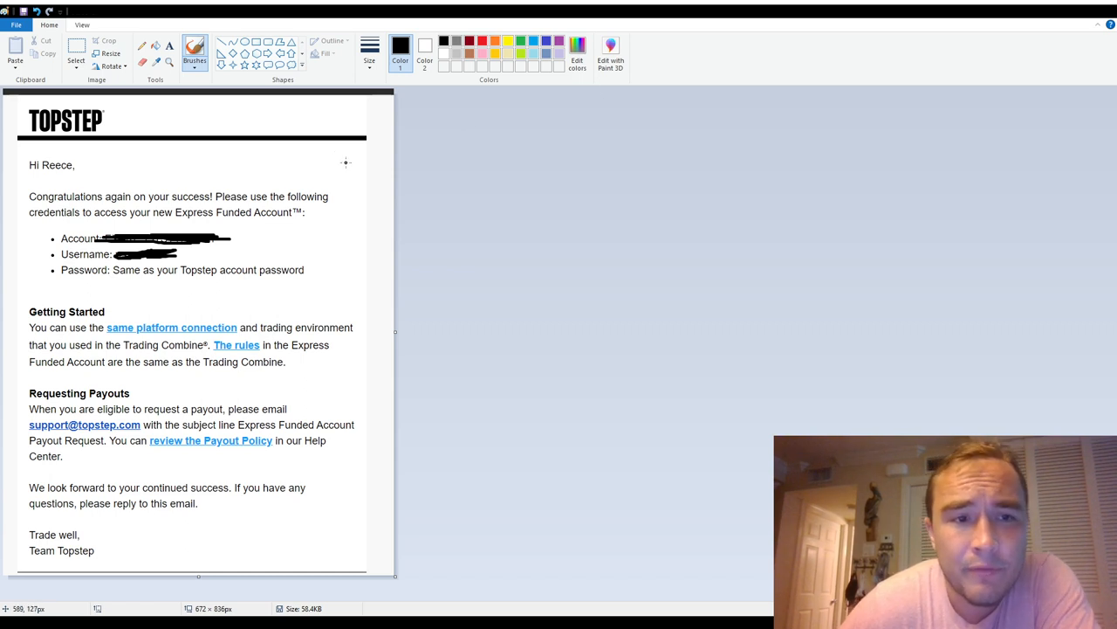
mouse_move(486, 211)
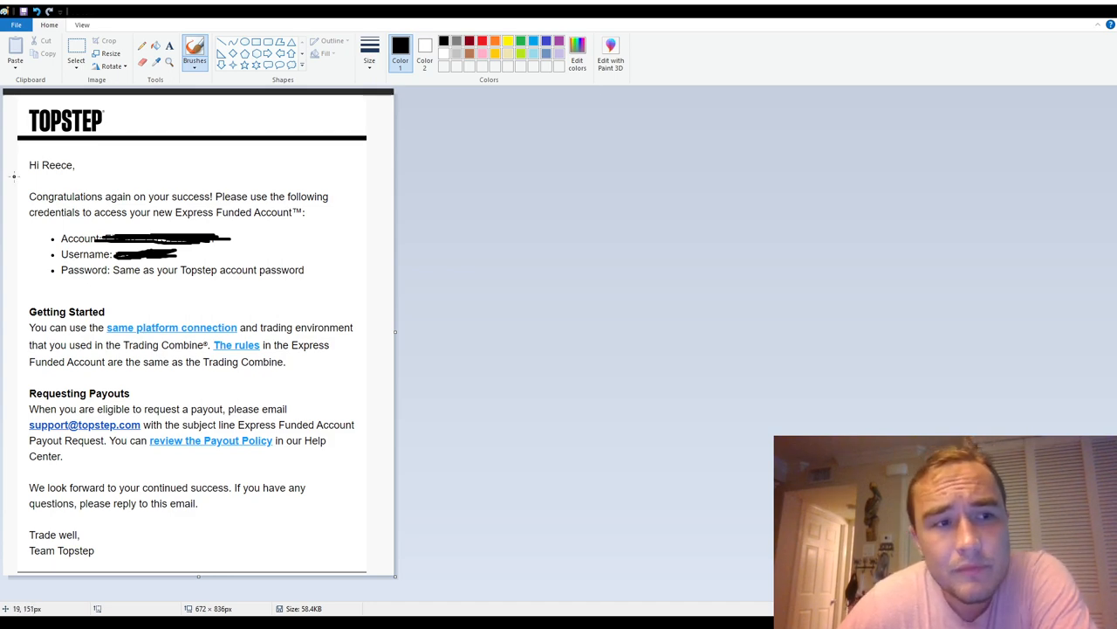
mouse_move(103, 196)
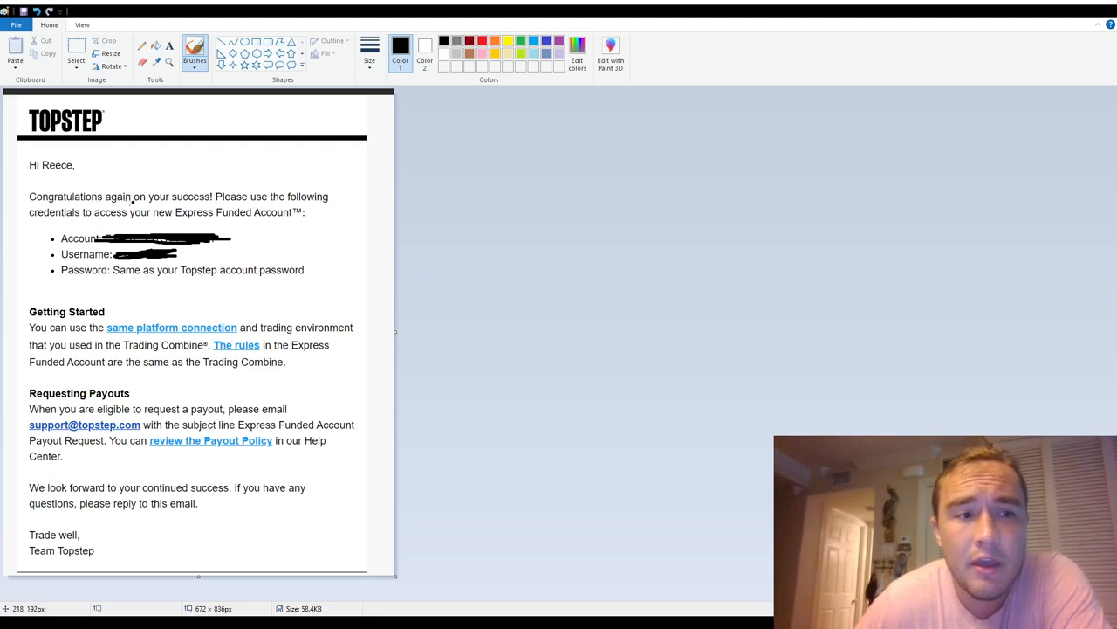
mouse_move(62, 167)
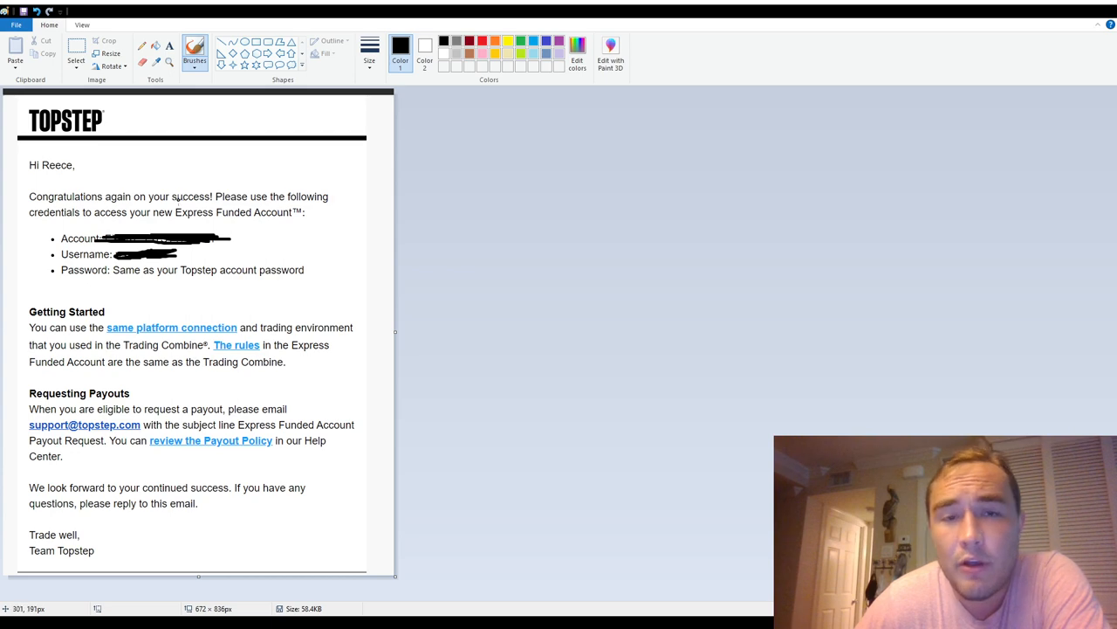
mouse_move(258, 220)
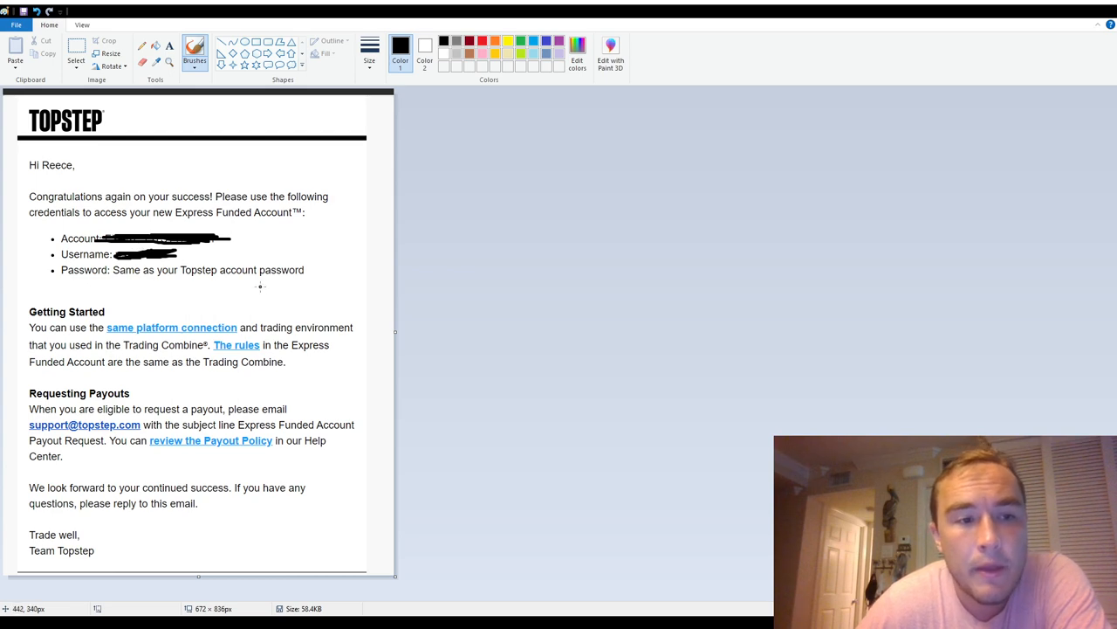
mouse_move(101, 328)
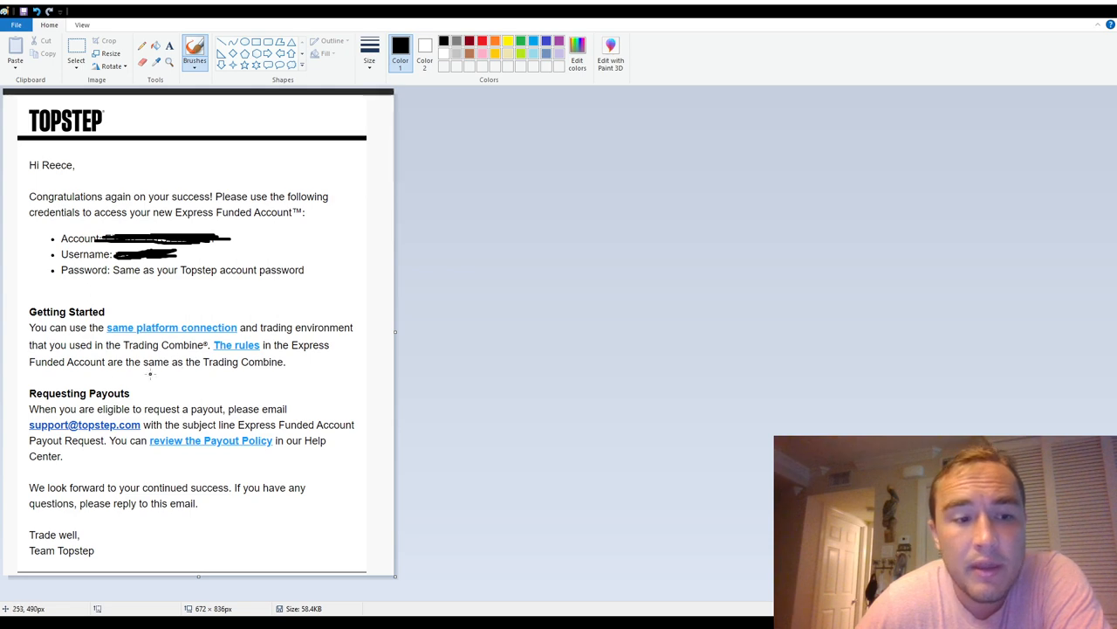
mouse_move(150, 374)
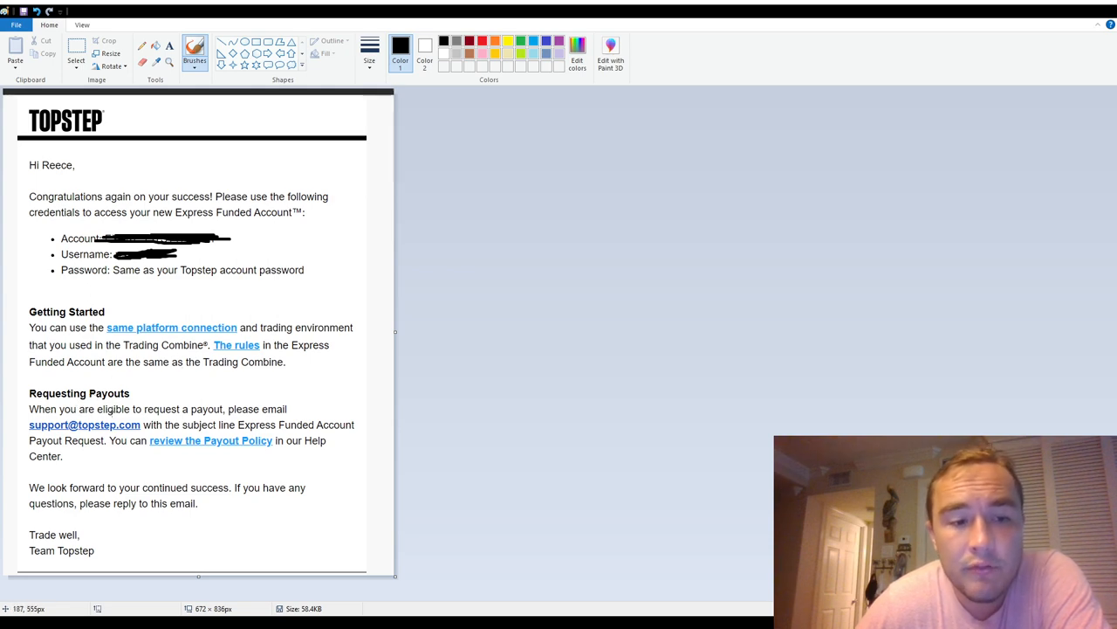